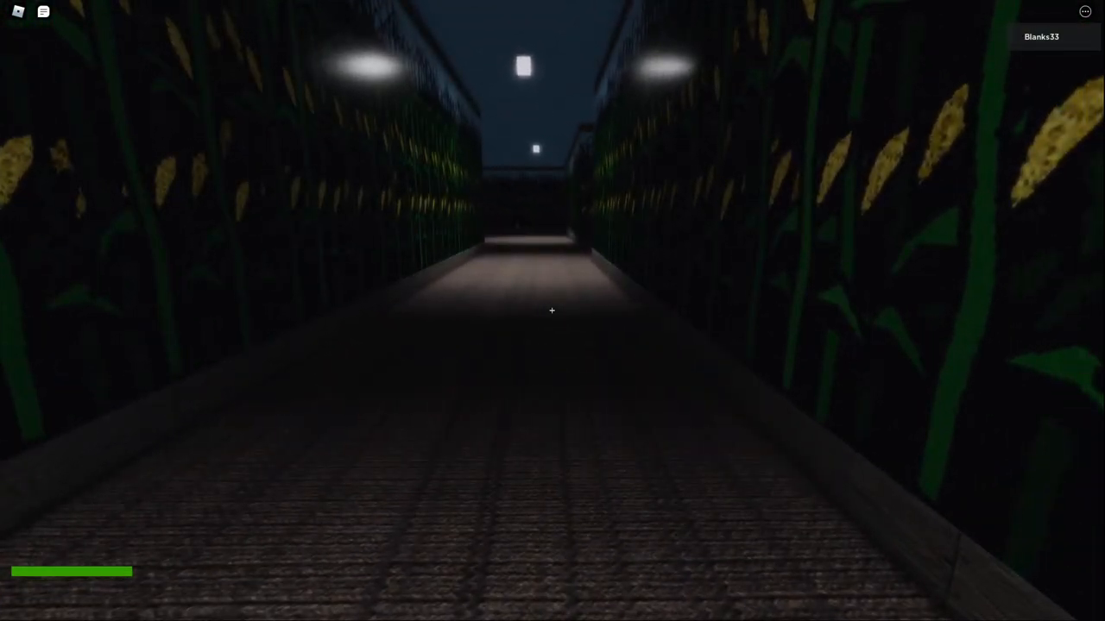
Sprint forward down the dark corn maze corridors, turning into new paths as stamina drains.
{"action": "key", "text": "w"}
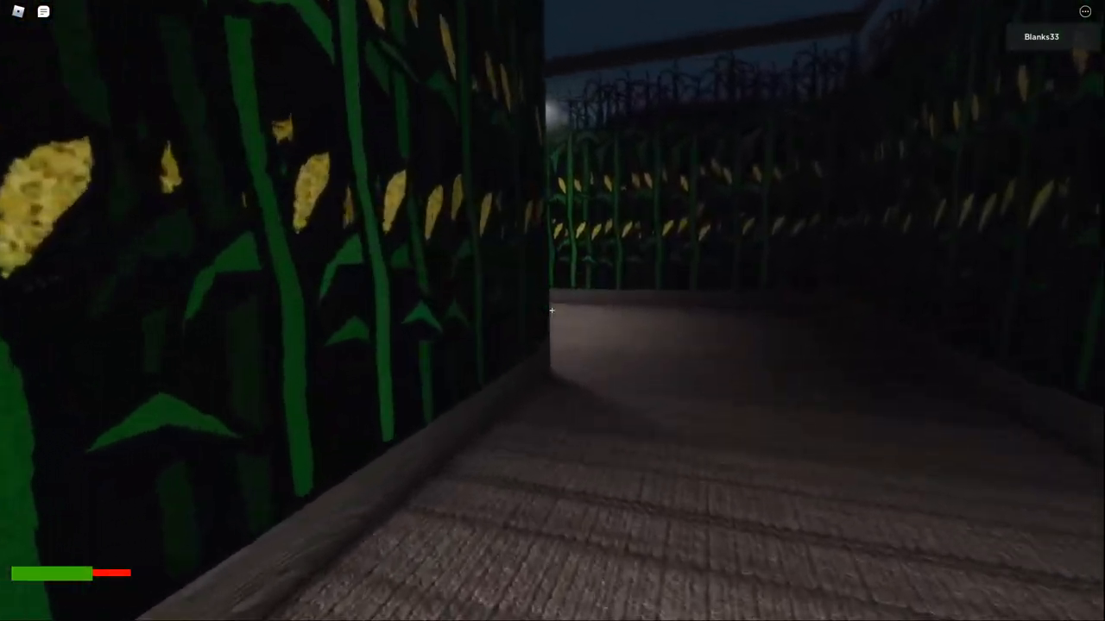
{"action": "key", "text": "w"}
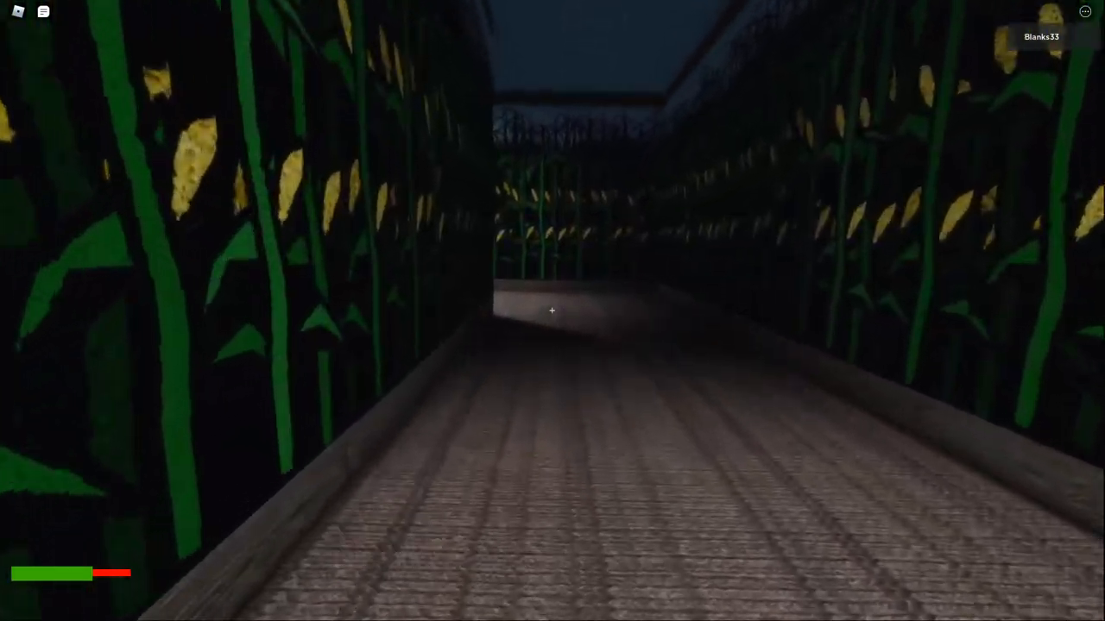
{"action": "mouse_move", "coordinate": [552, 310]}
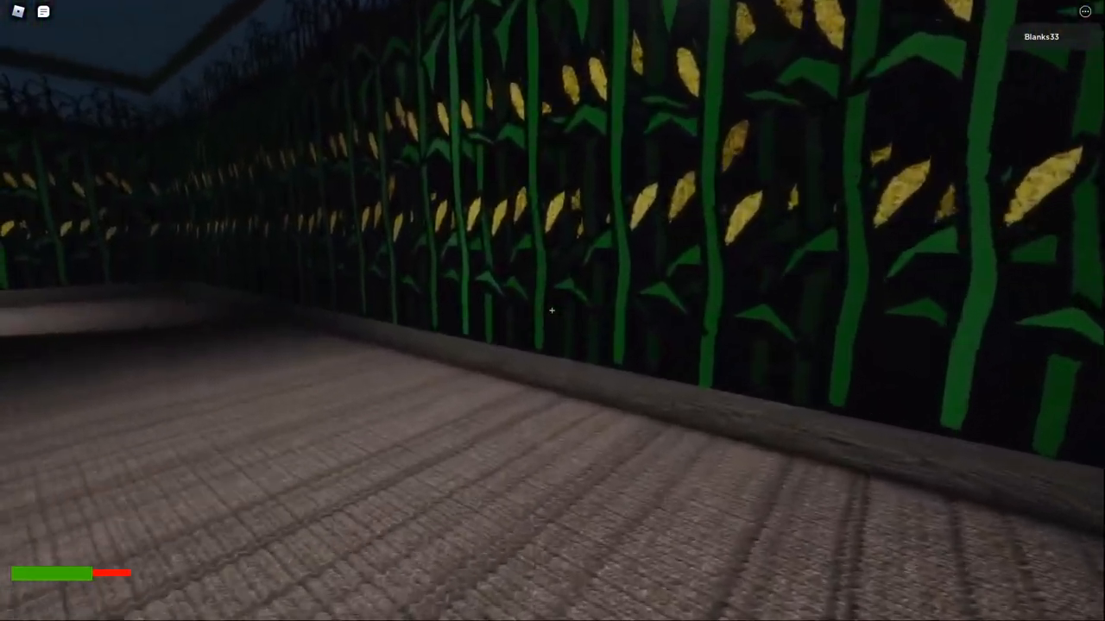
{"action": "mouse_move", "coordinate": [553, 310]}
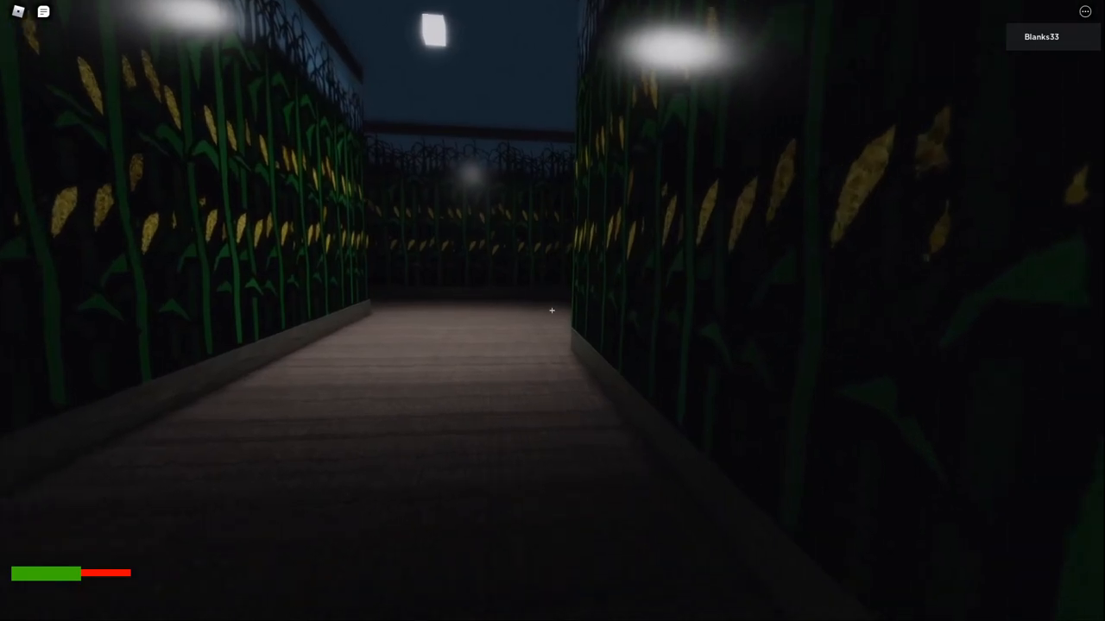
{"action": "mouse_move", "coordinate": [553, 310]}
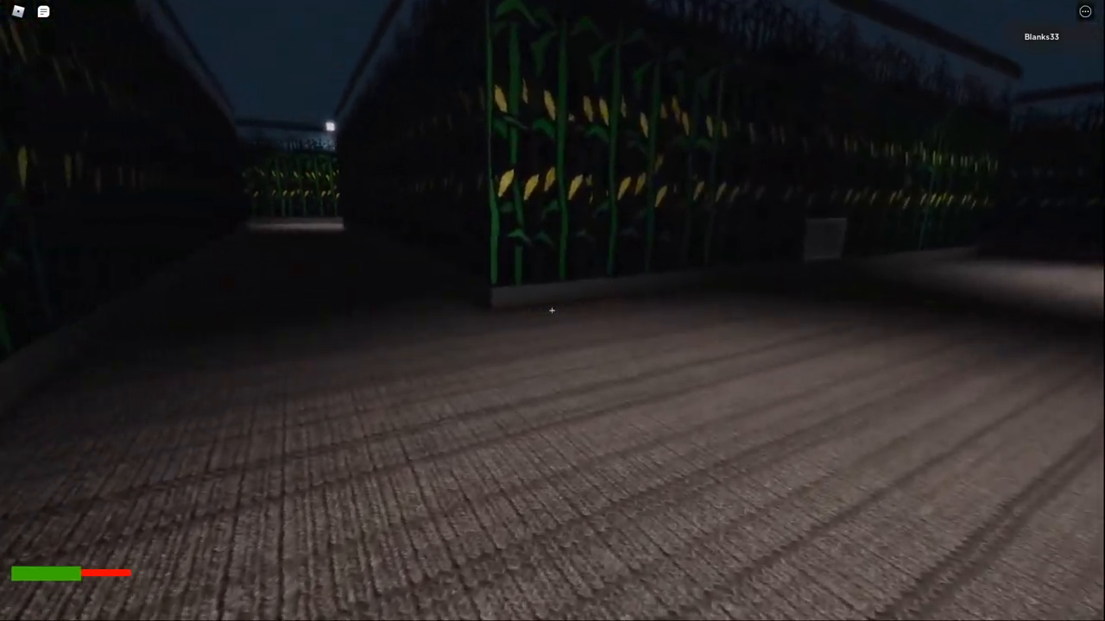